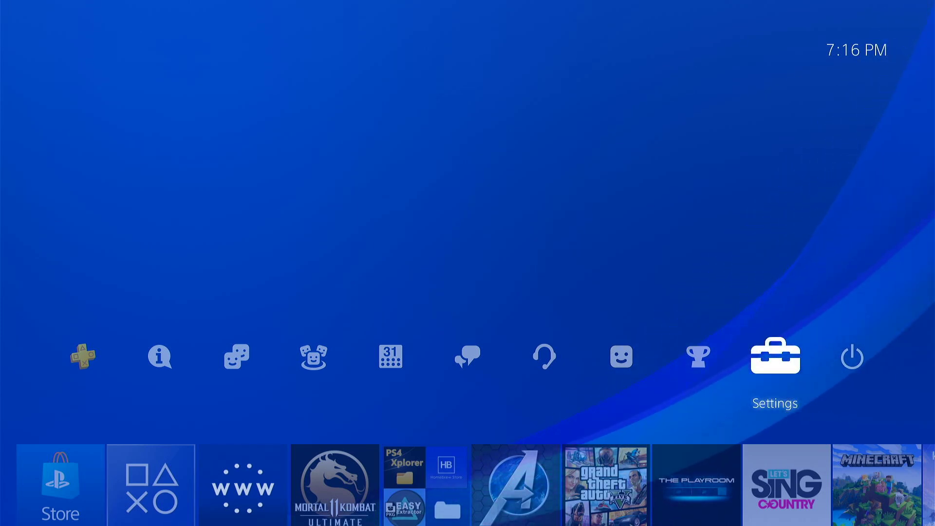
Select Settings from the home screen function row
{"action": "left_click", "coordinate": [776, 356]}
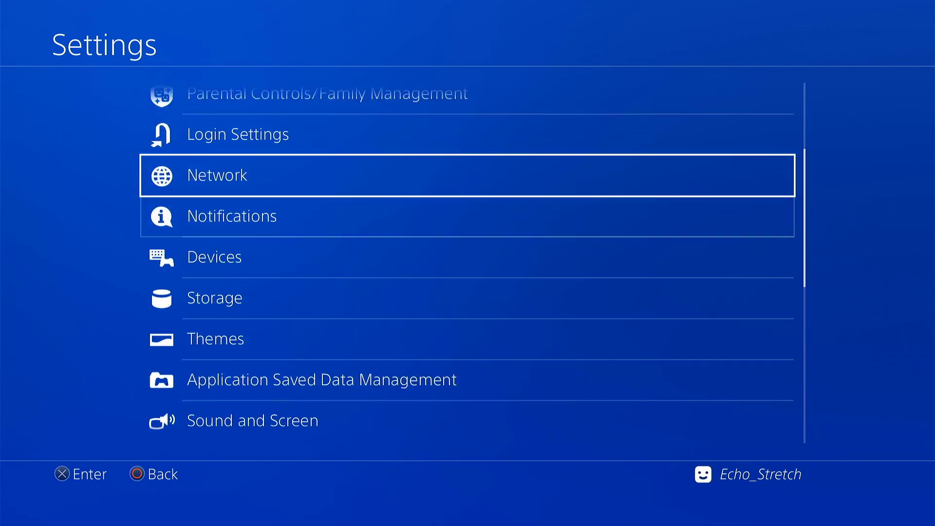
{"action": "left_click", "coordinate": [216, 175]}
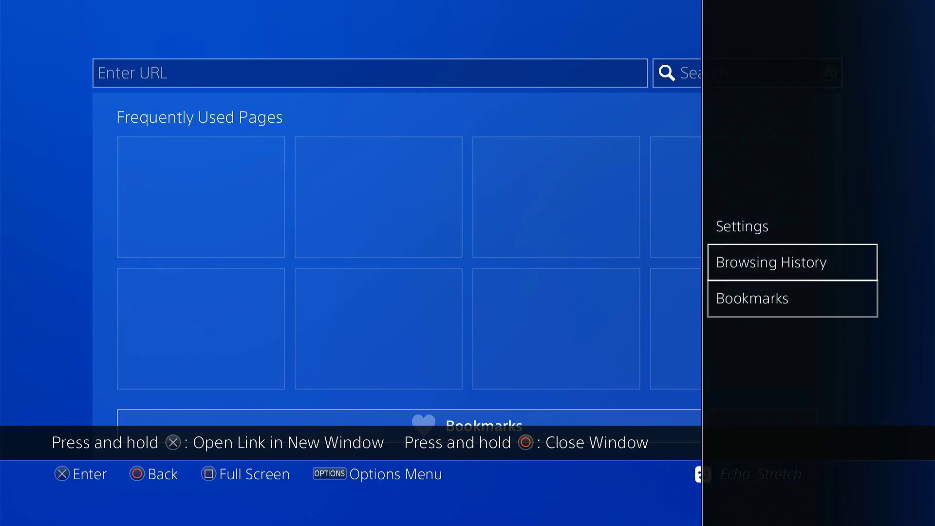
Open the browser Settings to view Allow Cookies, Enable JavaScript and Delete Cookies
{"action": "left_click", "coordinate": [771, 262]}
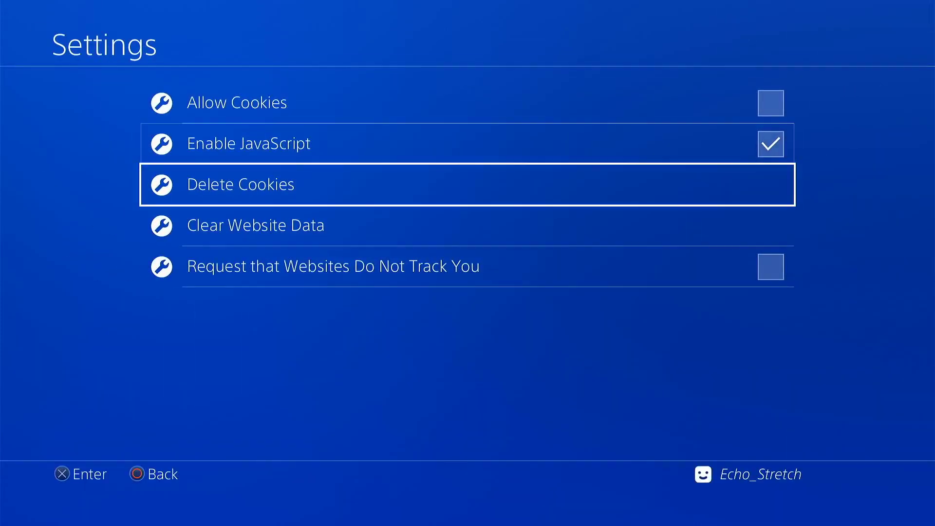
{"action": "key", "text": "Down"}
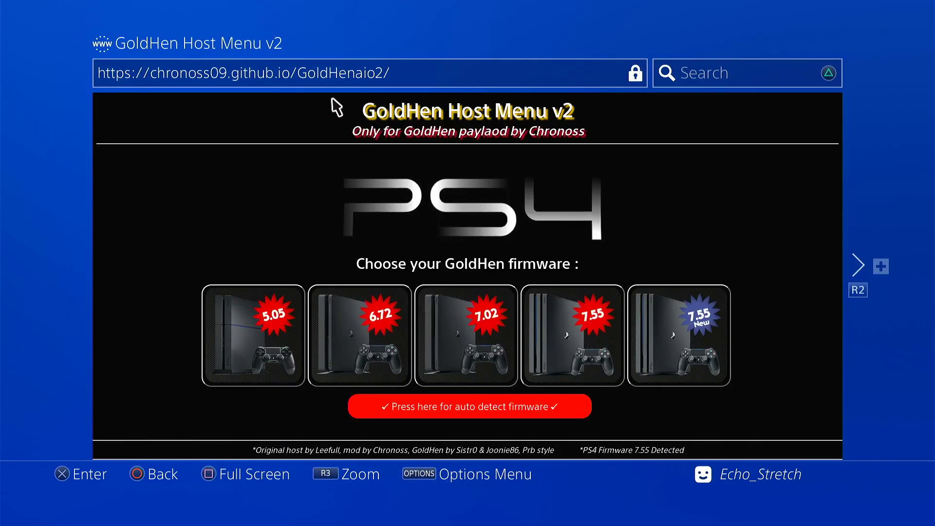
{"action": "mouse_move", "coordinate": [412, 99]}
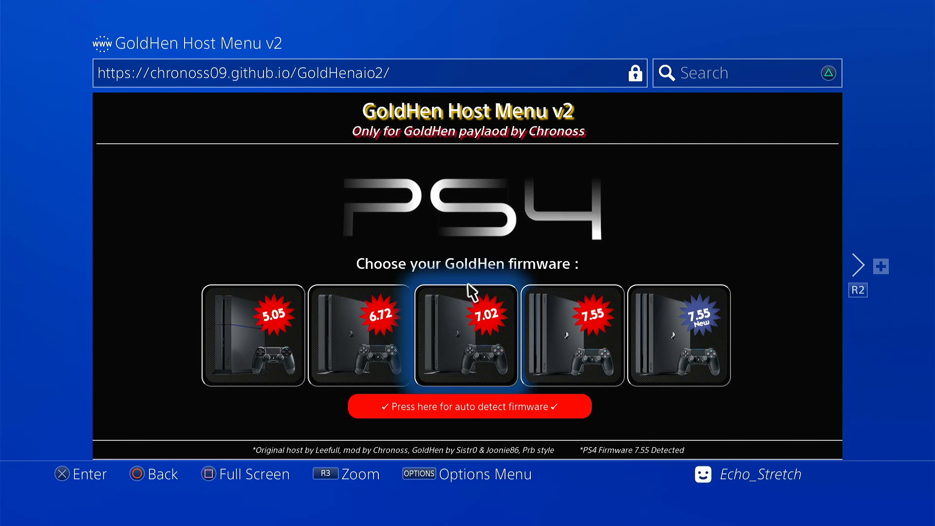
Select the '7.55 New' firmware tile to load its host page
{"action": "left_click", "coordinate": [252, 334]}
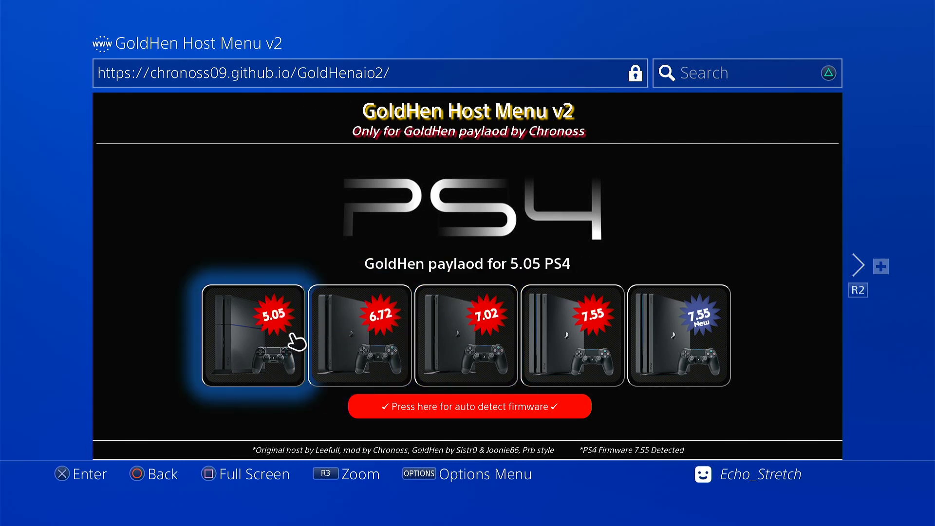
{"action": "left_click", "coordinate": [572, 341]}
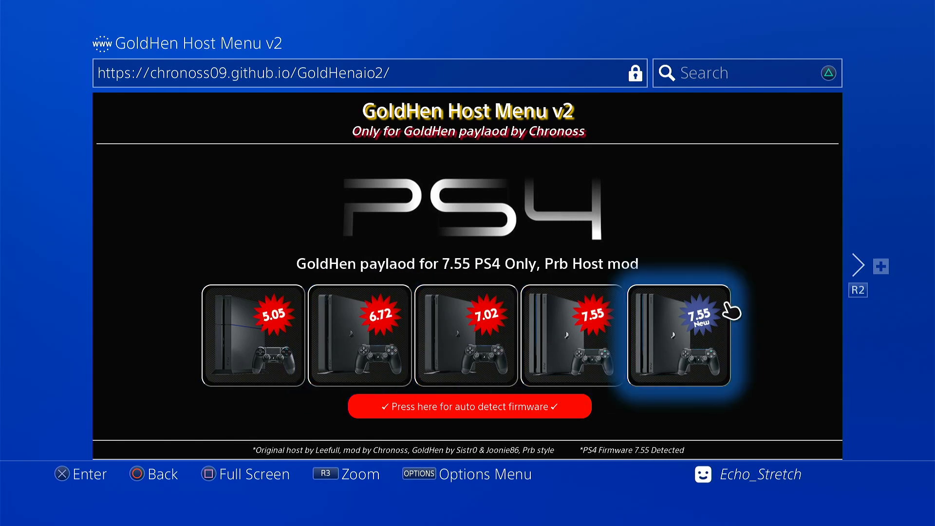
{"action": "mouse_move", "coordinate": [711, 348]}
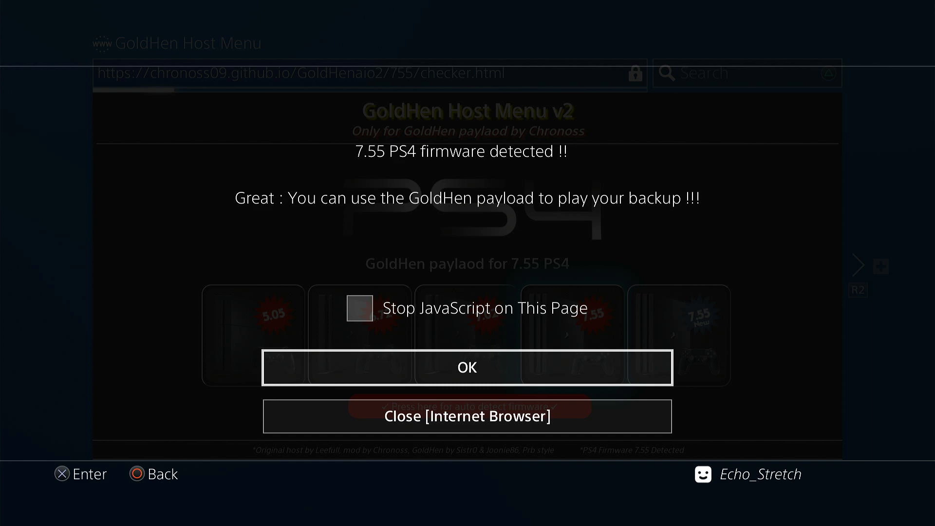
Confirm OK on the 7.55 firmware detected dialog
{"action": "left_click", "coordinate": [467, 367]}
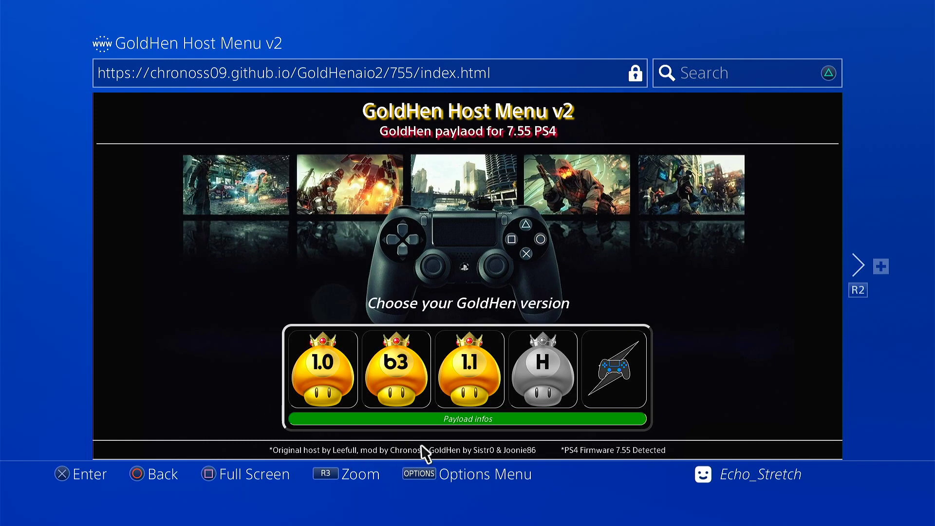
{"action": "mouse_move", "coordinate": [552, 430]}
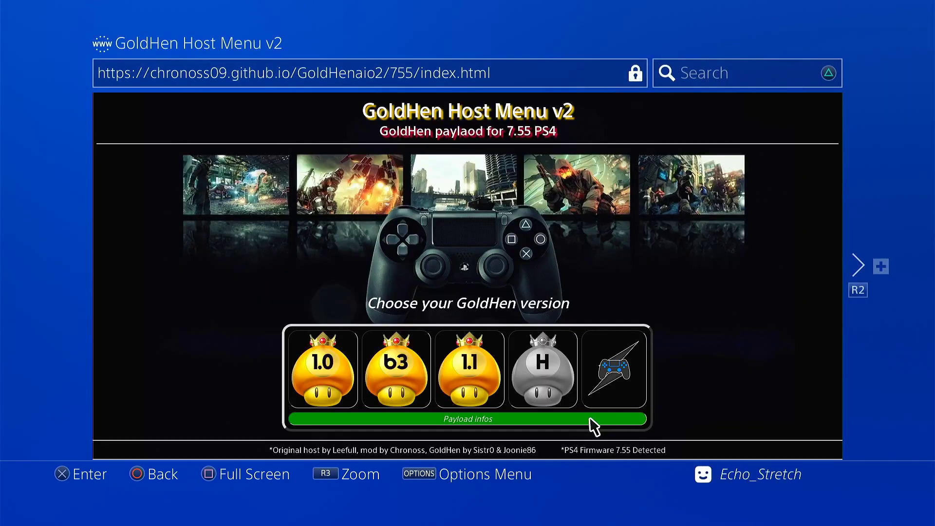
{"action": "mouse_move", "coordinate": [615, 280]}
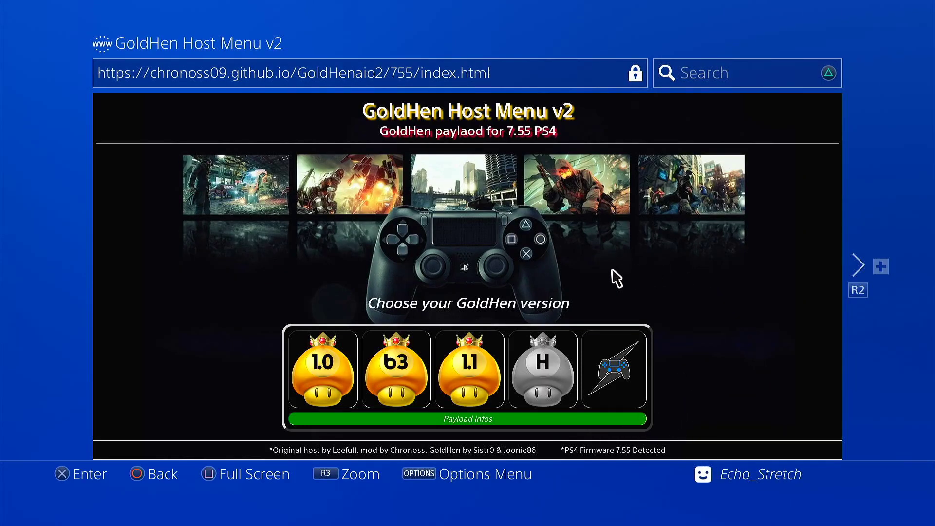
{"action": "mouse_move", "coordinate": [461, 383]}
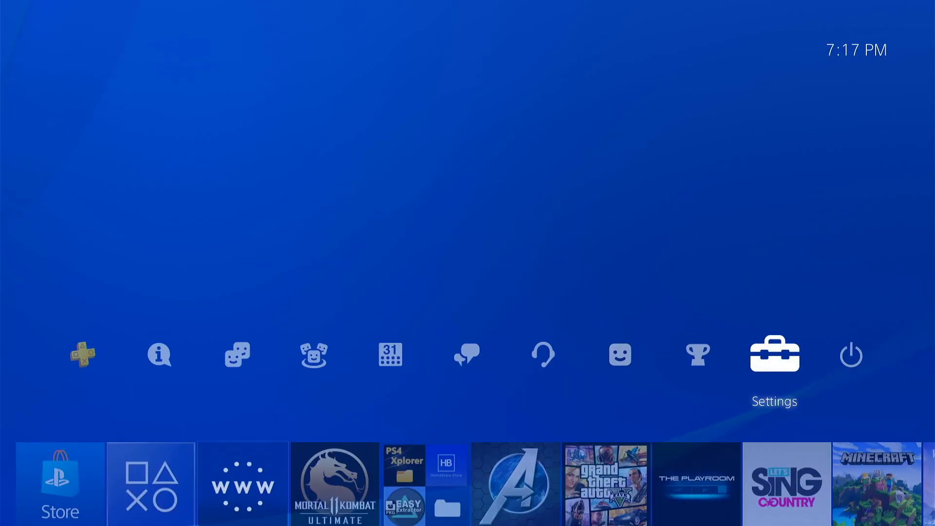
{"action": "left_click", "coordinate": [774, 354]}
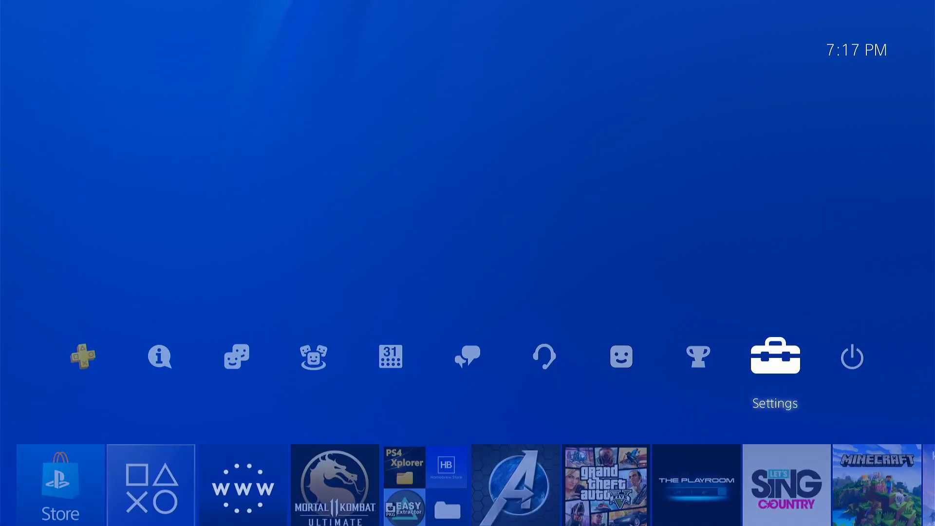
Select Settings on the home screen and scroll down the Settings list
{"action": "left_click", "coordinate": [776, 355]}
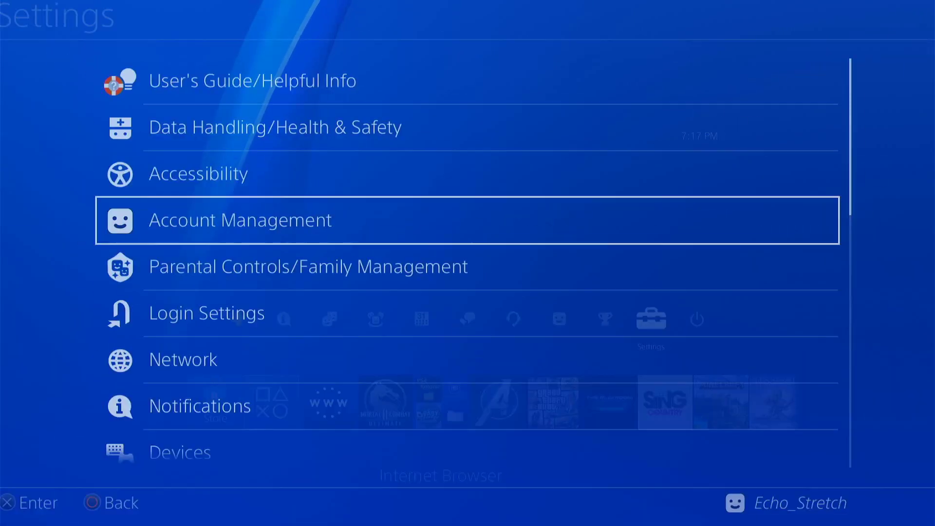
{"action": "scroll", "scroll_direction": "down", "scroll_amount": 3}
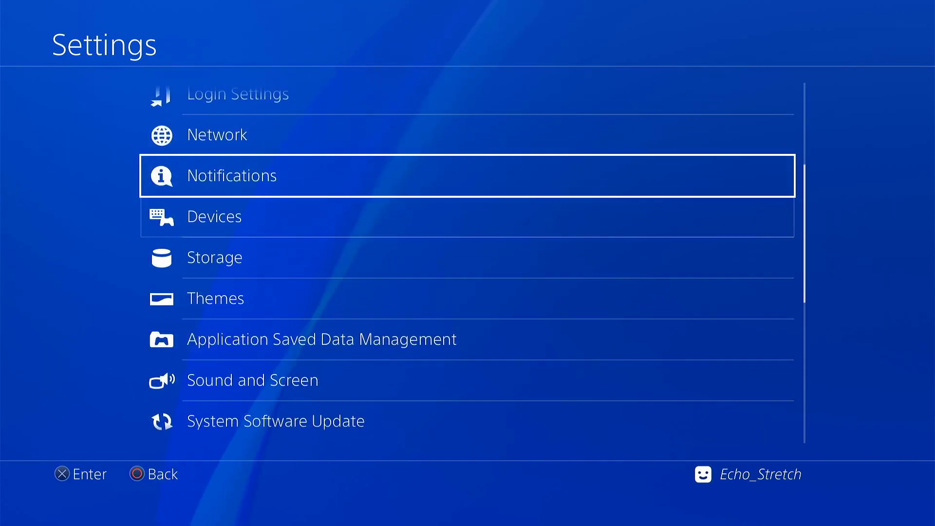
{"action": "left_click", "coordinate": [217, 135]}
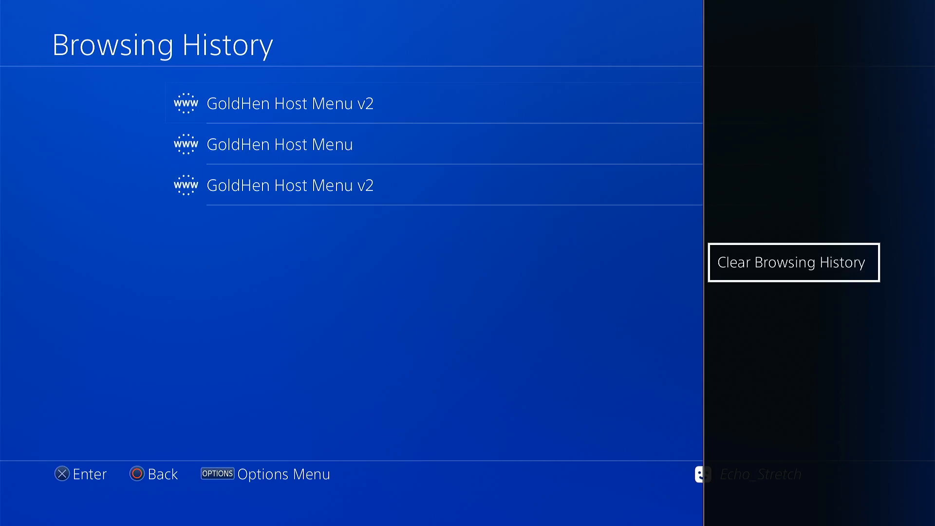
Run Clear Browsing History, then confirm Clear Website Data with OK
{"action": "left_click", "coordinate": [793, 262]}
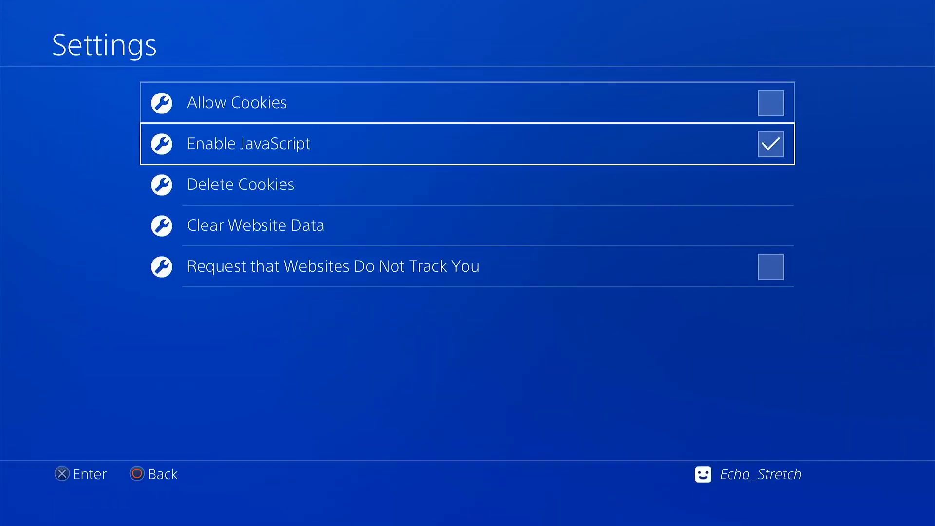
{"action": "key", "text": "Down"}
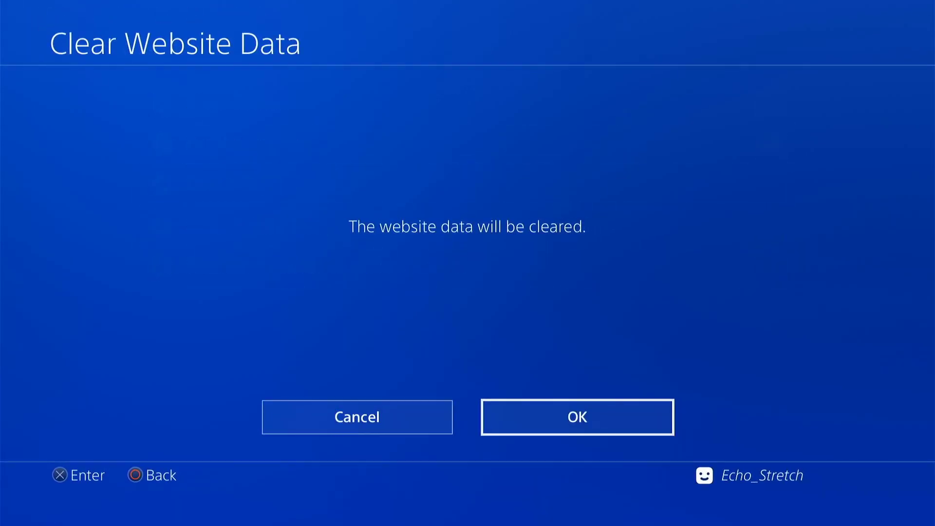
{"action": "left_click", "coordinate": [577, 417]}
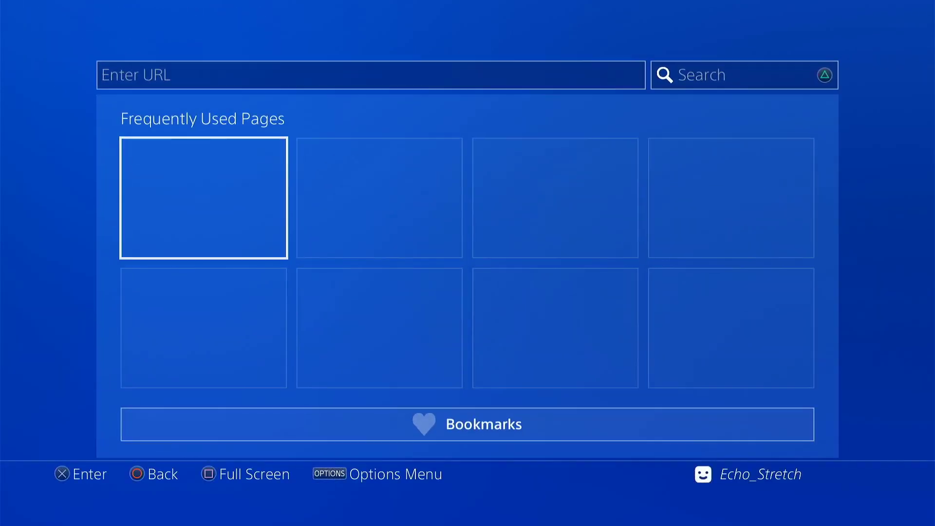
{"action": "left_click", "coordinate": [484, 425]}
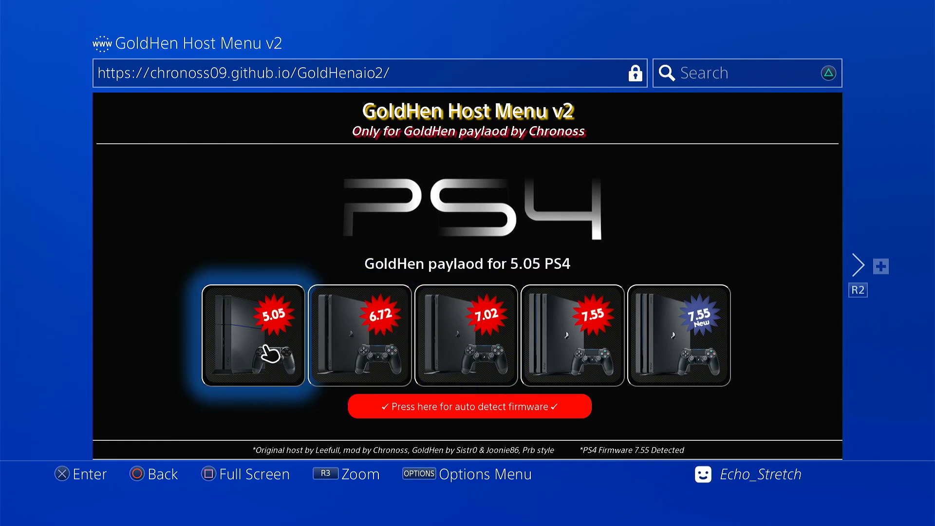
Select the 7.55 console card and auto-detect the console's firmware version
{"action": "left_click", "coordinate": [573, 339]}
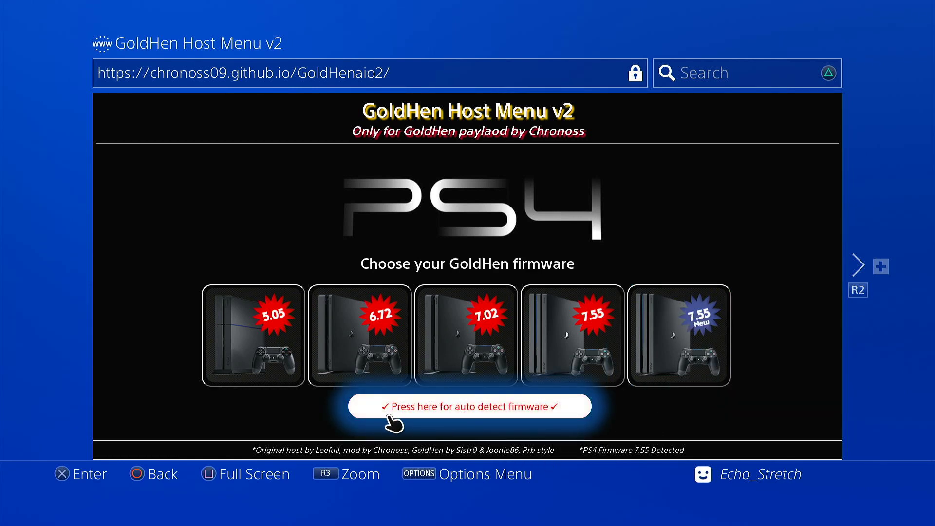
{"action": "mouse_move", "coordinate": [482, 425]}
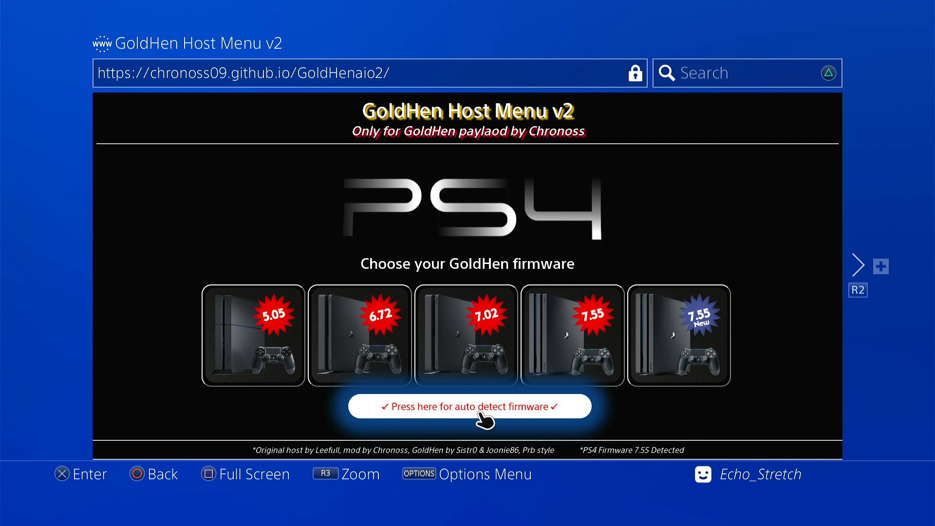
{"action": "left_click", "coordinate": [470, 407]}
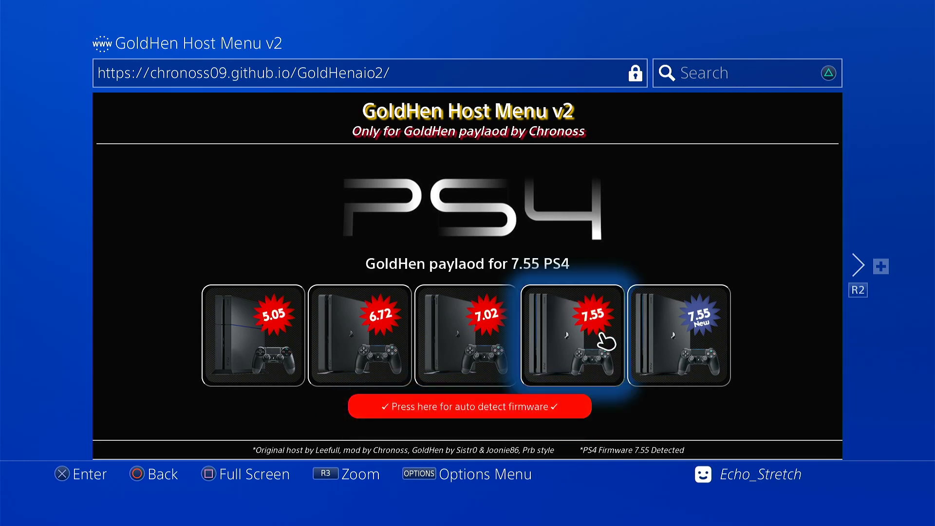
{"action": "mouse_move", "coordinate": [543, 358]}
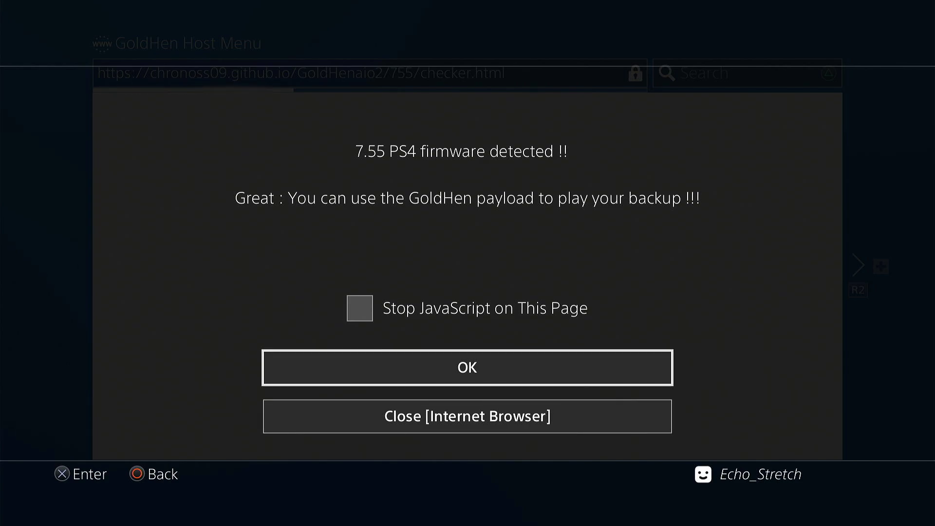
Confirm OK on the firmware detected notice to load the GoldHEN version page
{"action": "left_click", "coordinate": [467, 367]}
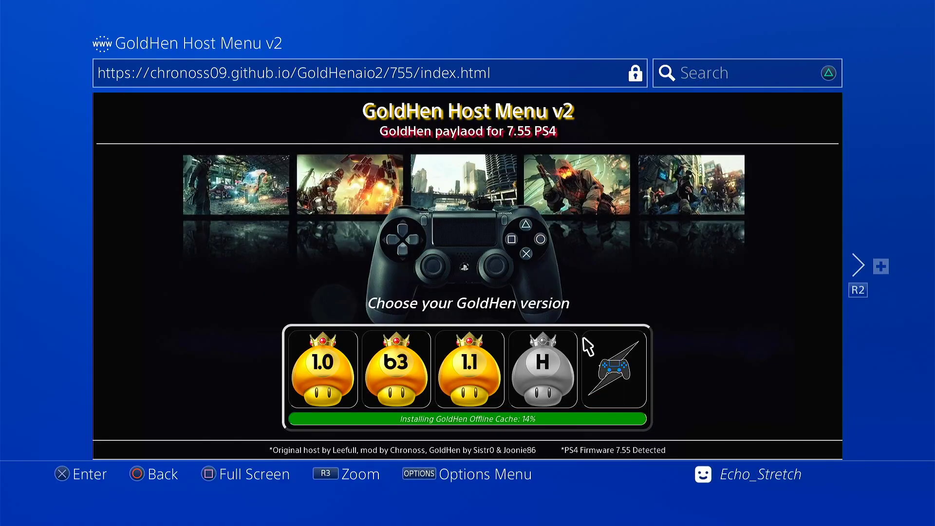
{"action": "mouse_move", "coordinate": [426, 440]}
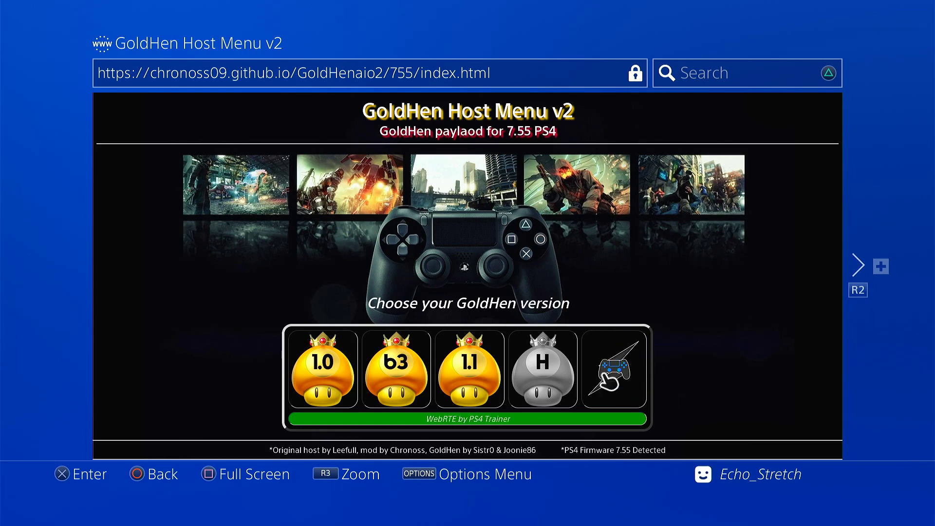
{"action": "mouse_move", "coordinate": [619, 384]}
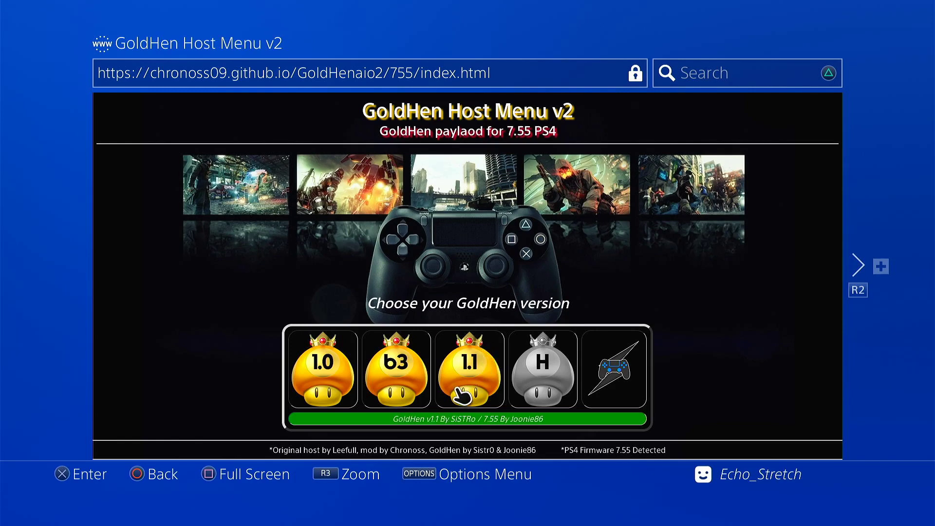
{"action": "mouse_move", "coordinate": [478, 395]}
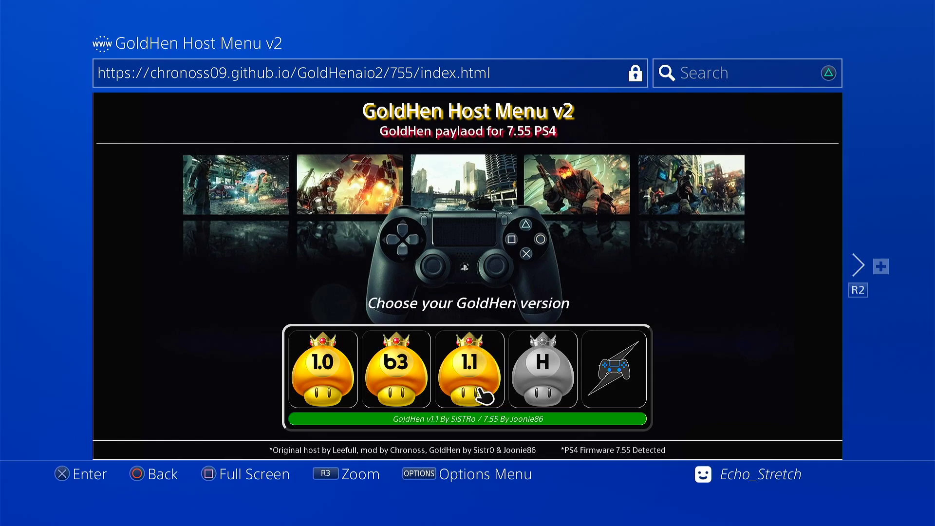
{"action": "mouse_move", "coordinate": [477, 371]}
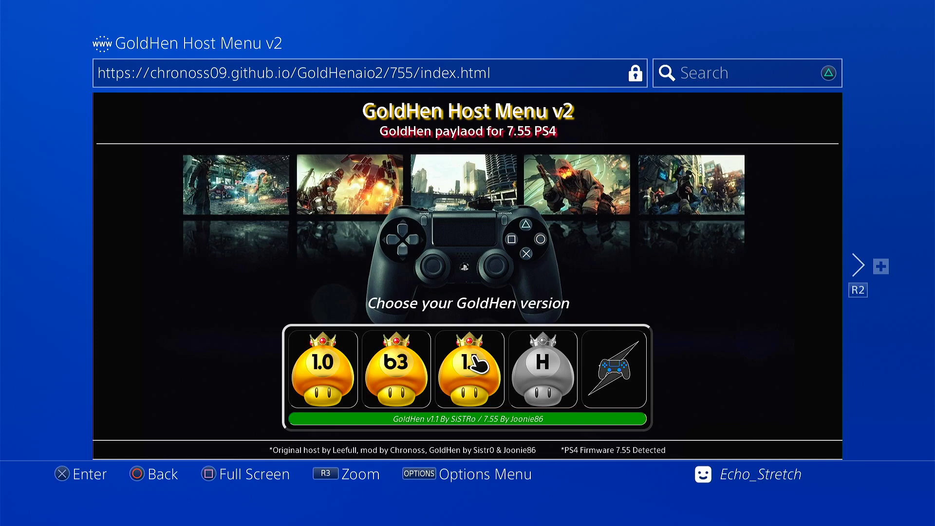
Select the GoldHEN 1.1 mushroom to load the goldhen5.html payload
{"action": "left_click", "coordinate": [470, 370]}
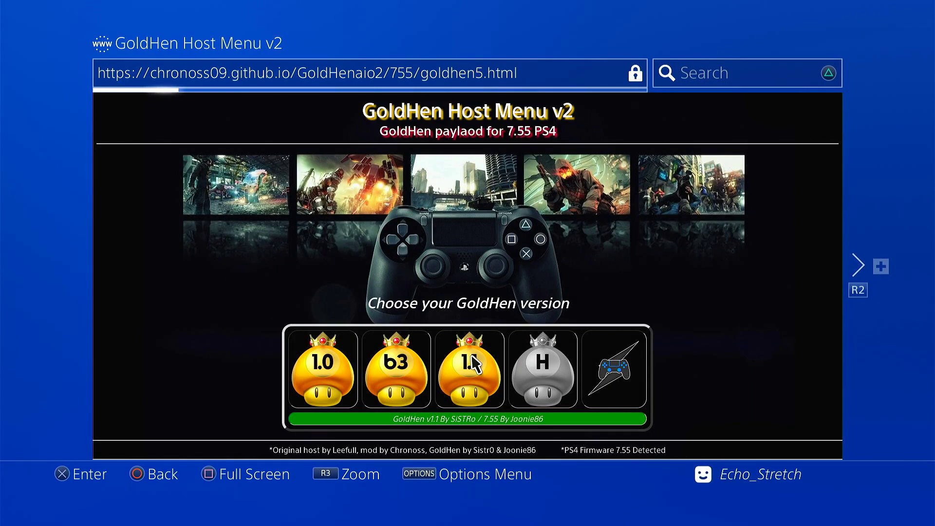
{"action": "left_click", "coordinate": [470, 369]}
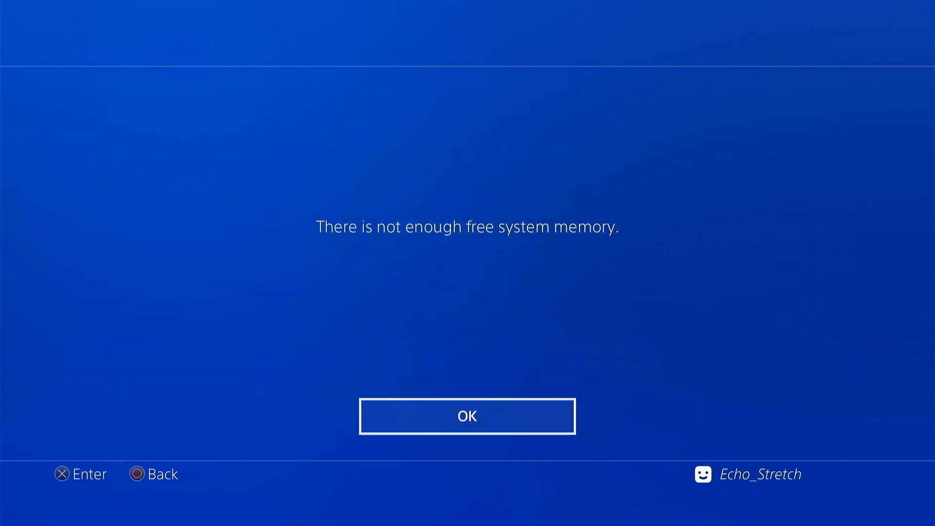
{"action": "left_click", "coordinate": [468, 429]}
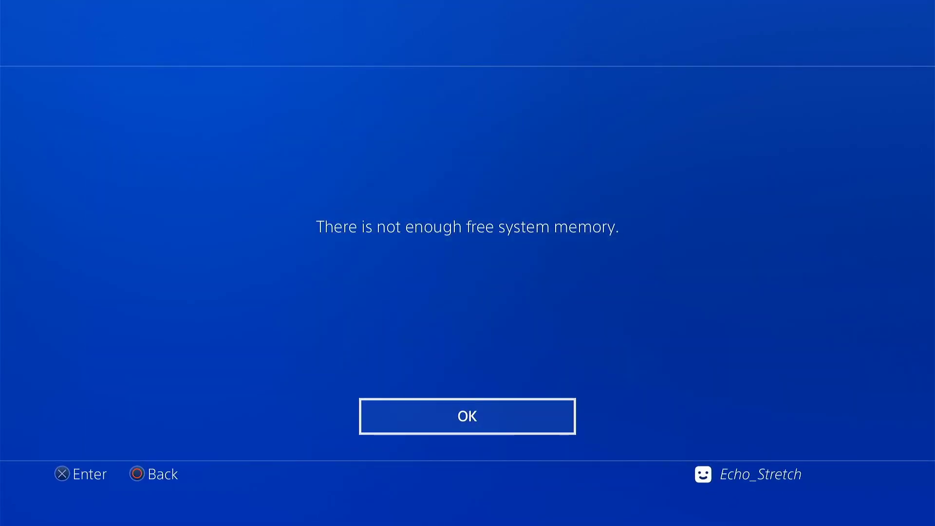
{"action": "left_click", "coordinate": [467, 429]}
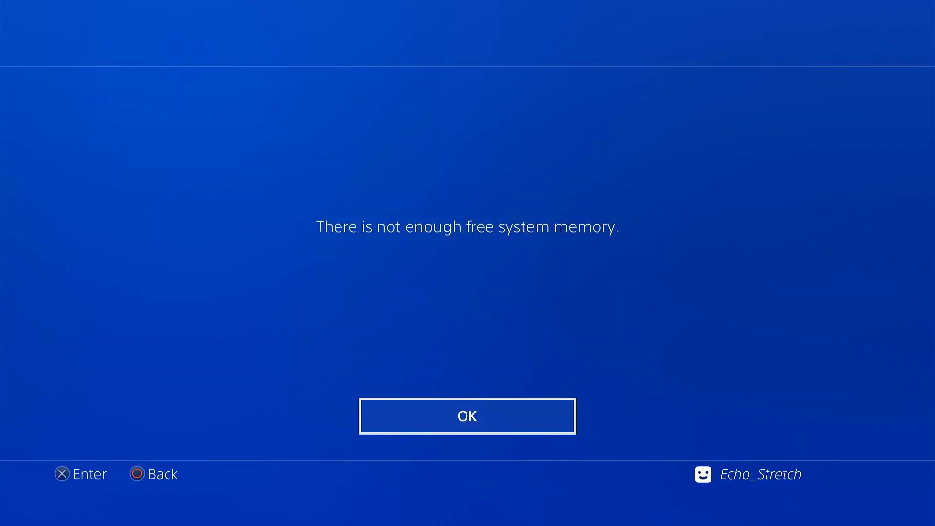
{"action": "left_click", "coordinate": [467, 430]}
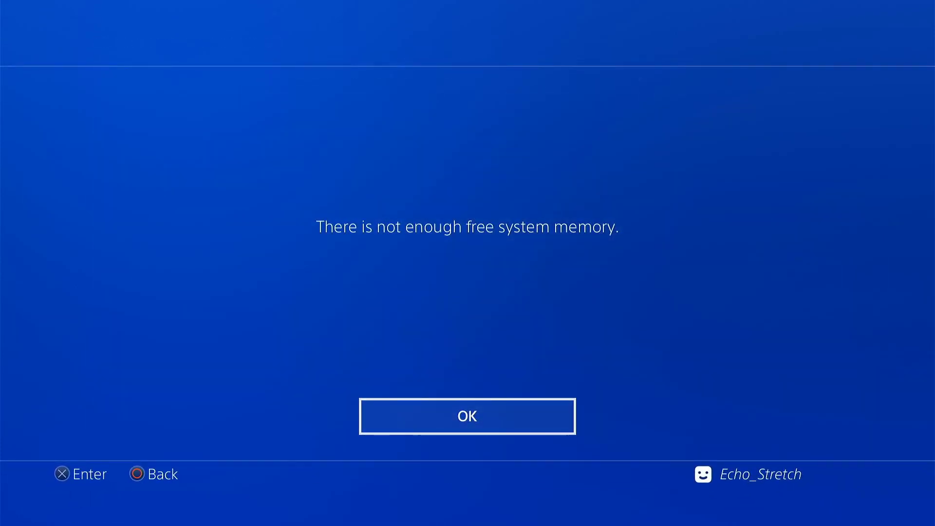
{"action": "left_click", "coordinate": [468, 428]}
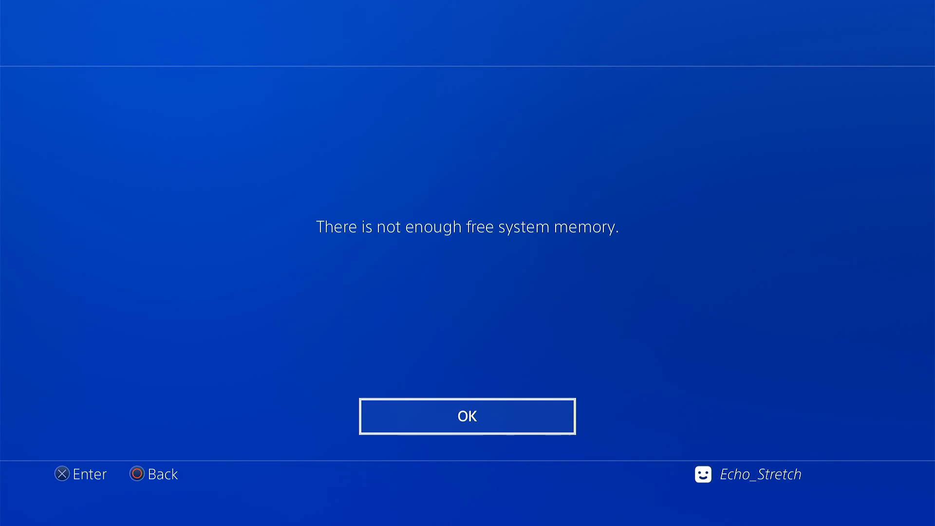
{"action": "left_click", "coordinate": [467, 427]}
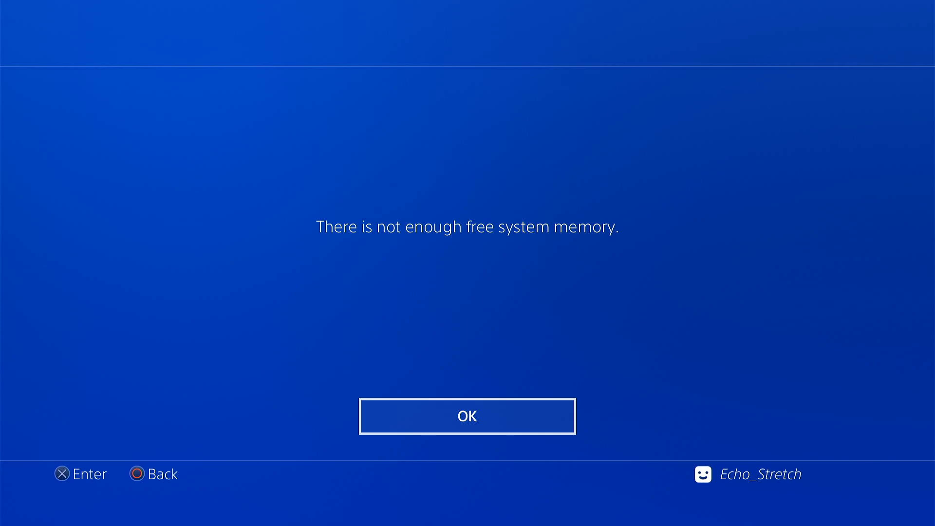
{"action": "left_click", "coordinate": [468, 417]}
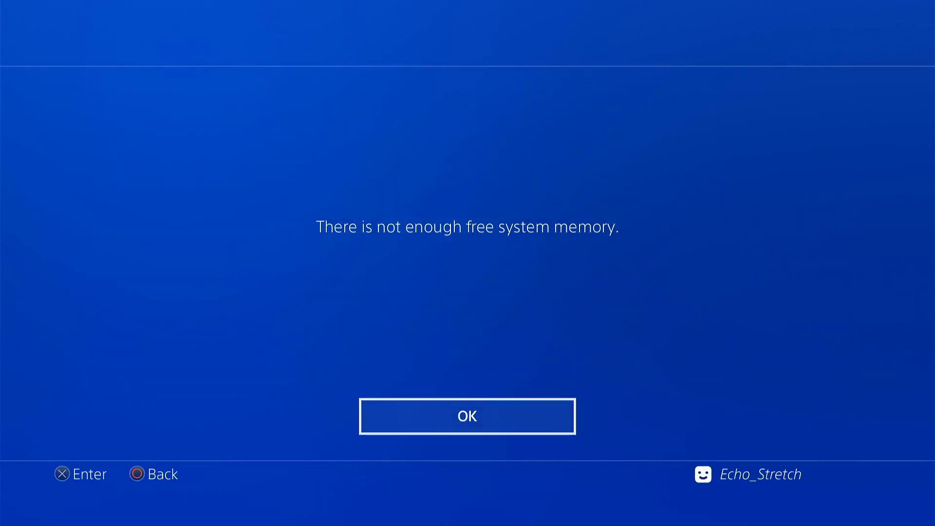
{"action": "left_click", "coordinate": [466, 429]}
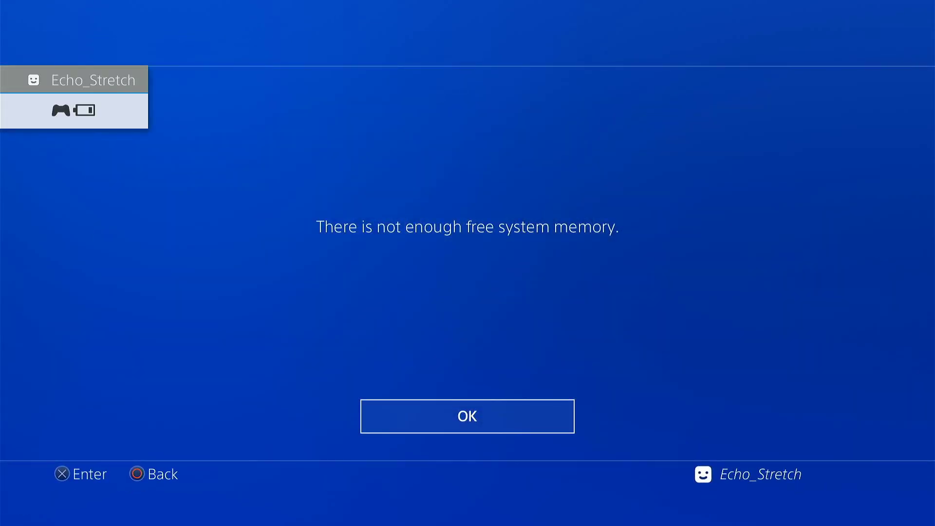
Keep confirming OK on the 'not enough free system memory' warning until GoldHEN v1.1 loads
{"action": "left_click", "coordinate": [467, 430]}
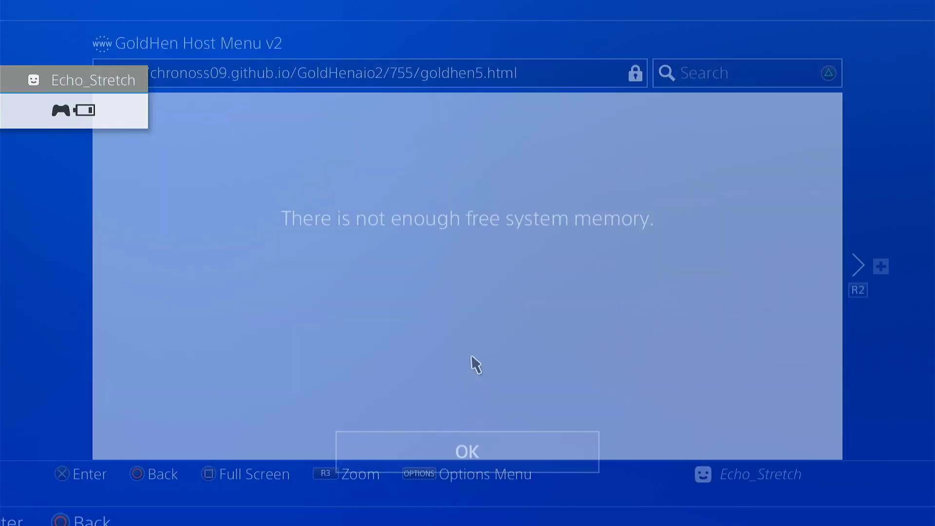
{"action": "left_click", "coordinate": [466, 451]}
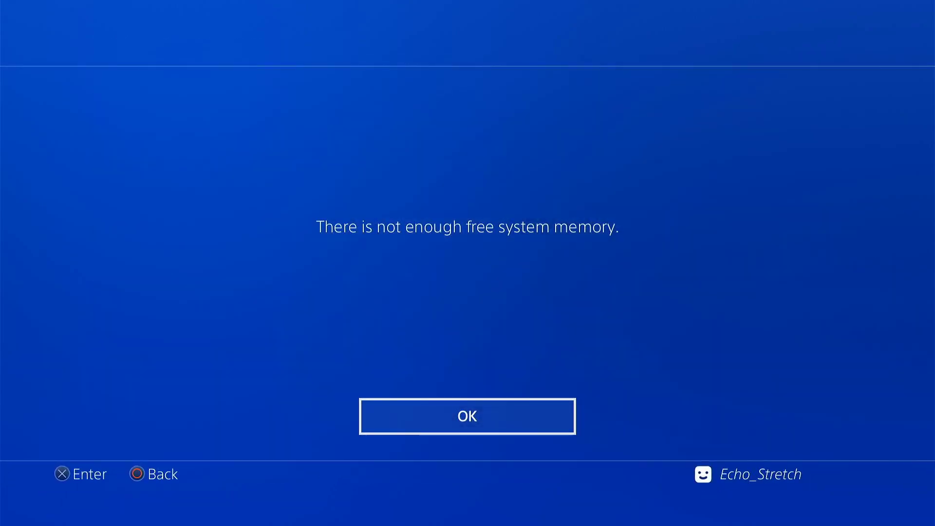
{"action": "left_click", "coordinate": [468, 429]}
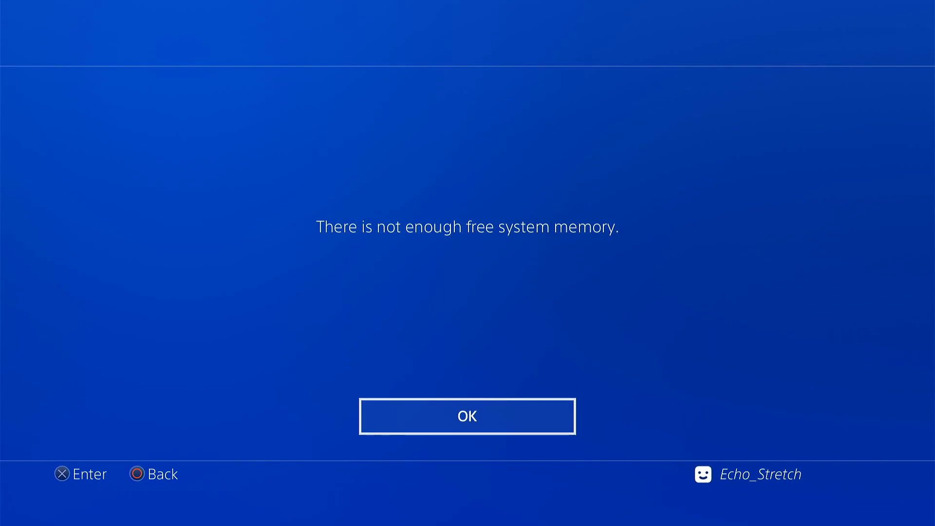
{"action": "left_click", "coordinate": [468, 429]}
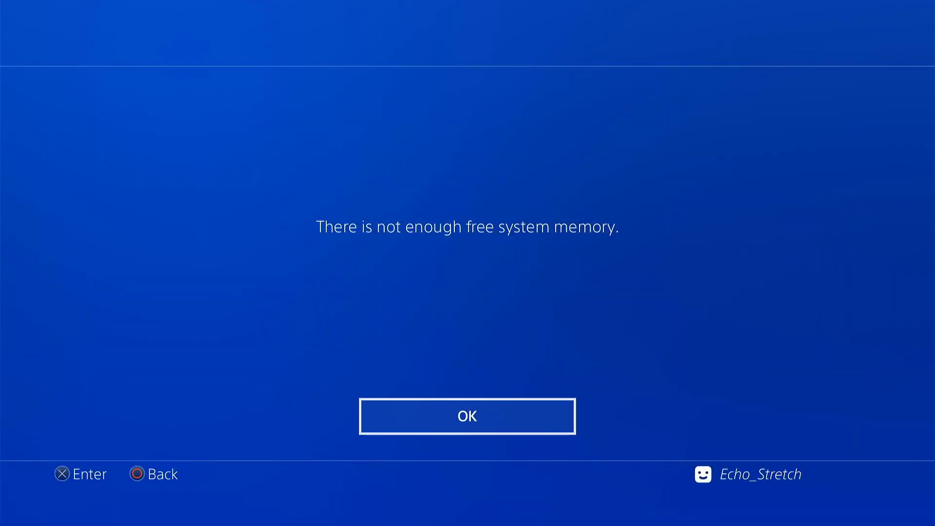
{"action": "left_click", "coordinate": [467, 416]}
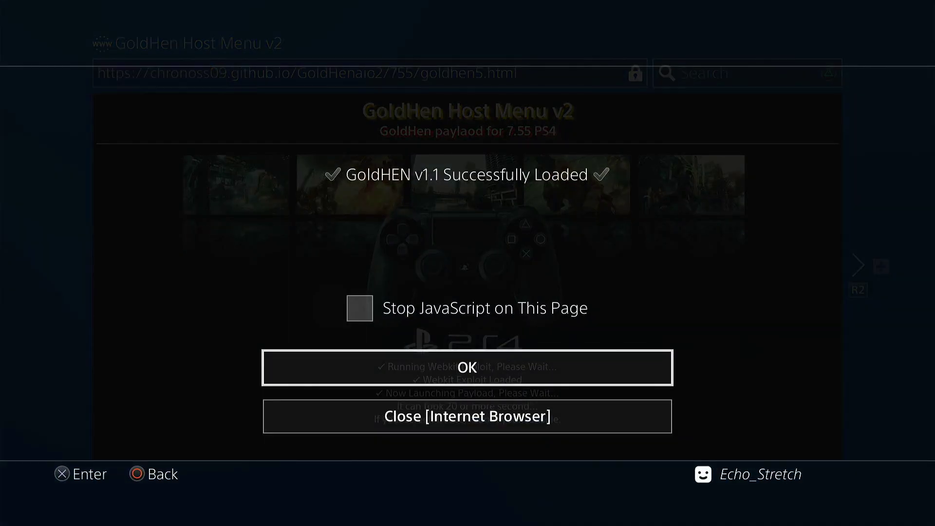
Choose 'Close [Internet Browser]' in the GoldHEN success dialog to return to the home screen
{"action": "left_click", "coordinate": [468, 366]}
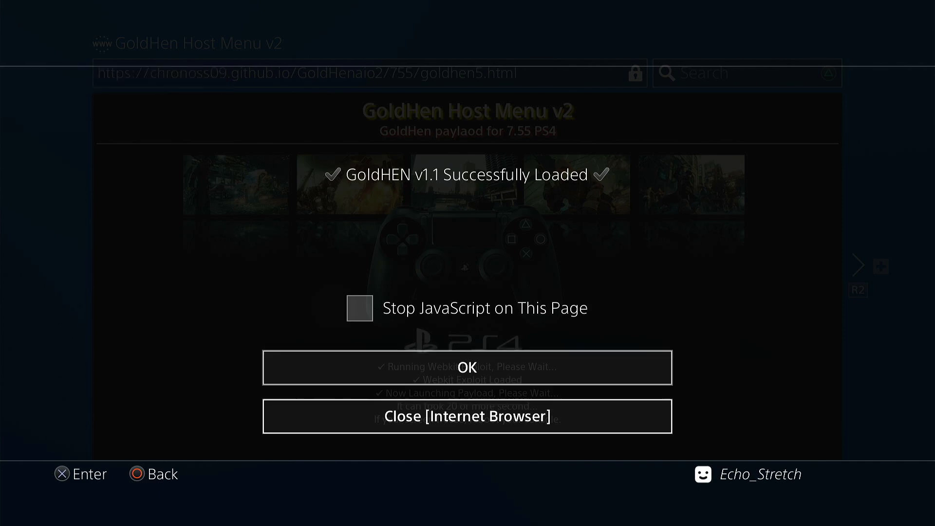
{"action": "left_click", "coordinate": [466, 417]}
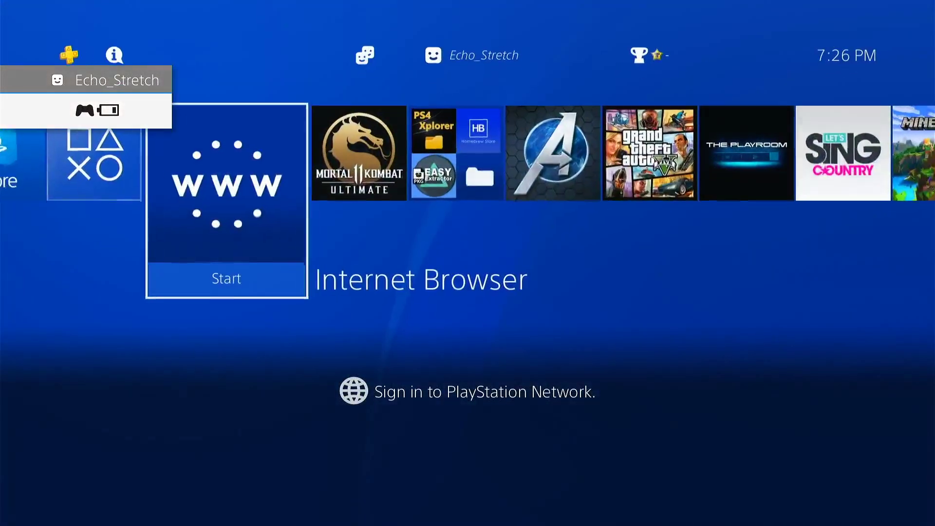